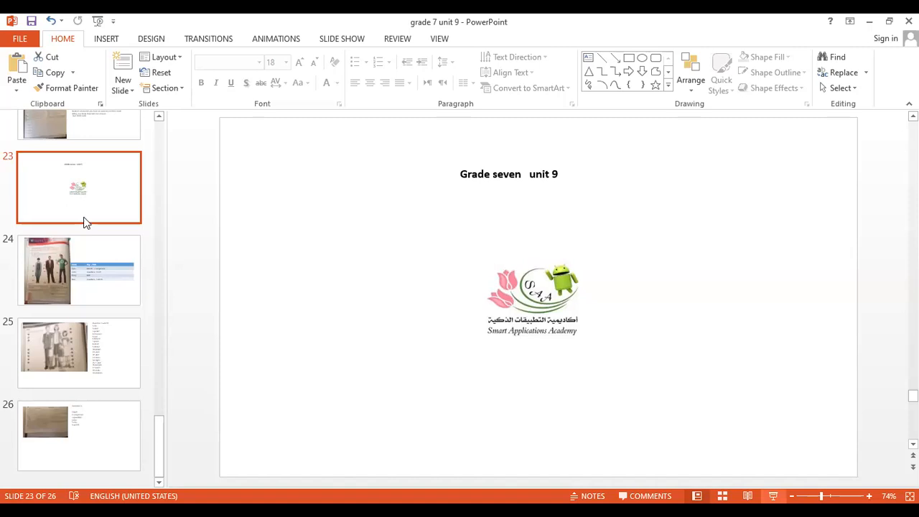
# Step: Show slide 24, the Good buy vocabulary page with the accessories table
pyautogui.click(79, 270)
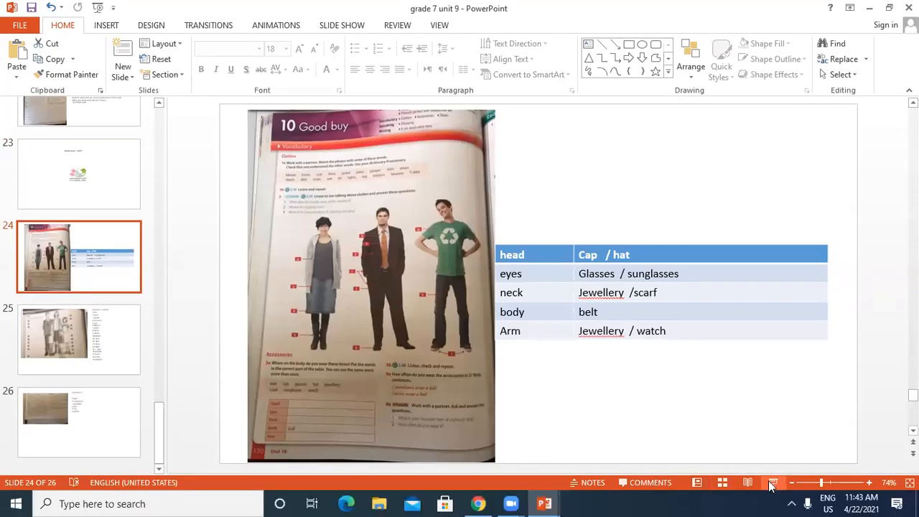
# Step: Start the slideshow from slide 24 so the accessories table fills the screen
pyautogui.click(773, 482)
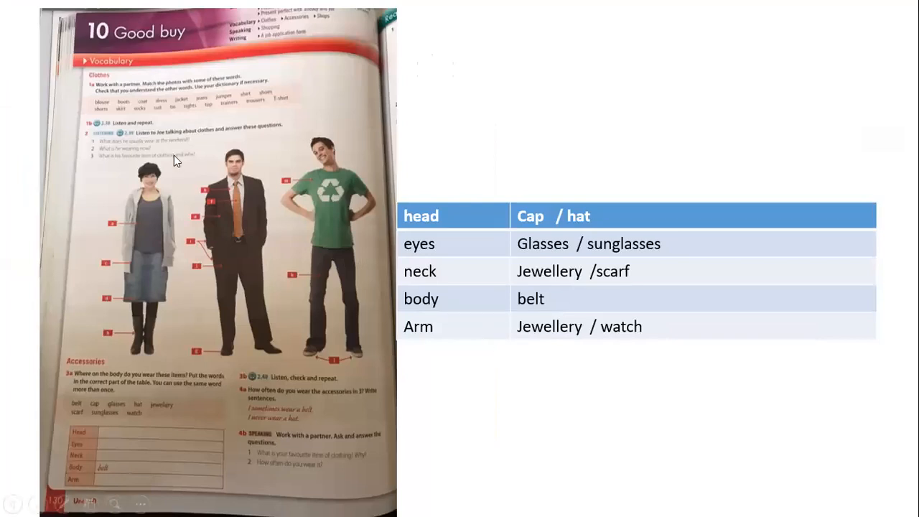
pyautogui.moveTo(170, 108)
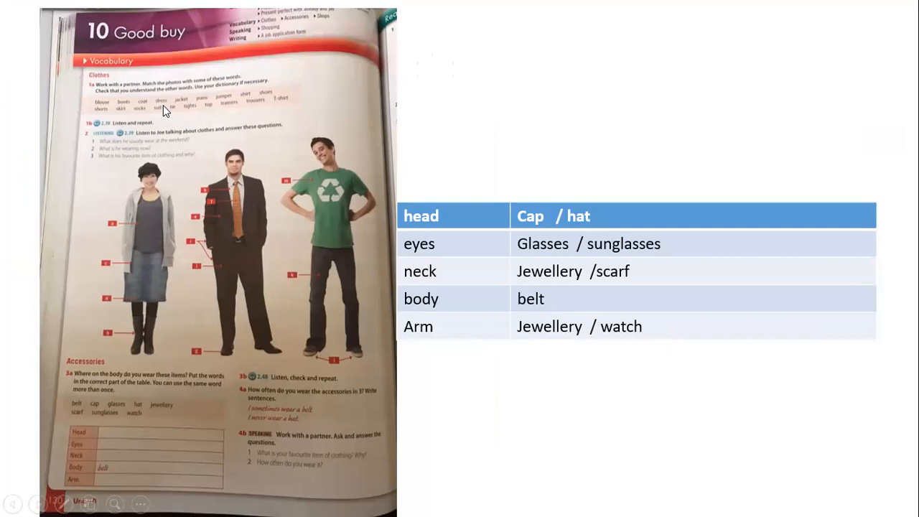
pyautogui.moveTo(217, 107)
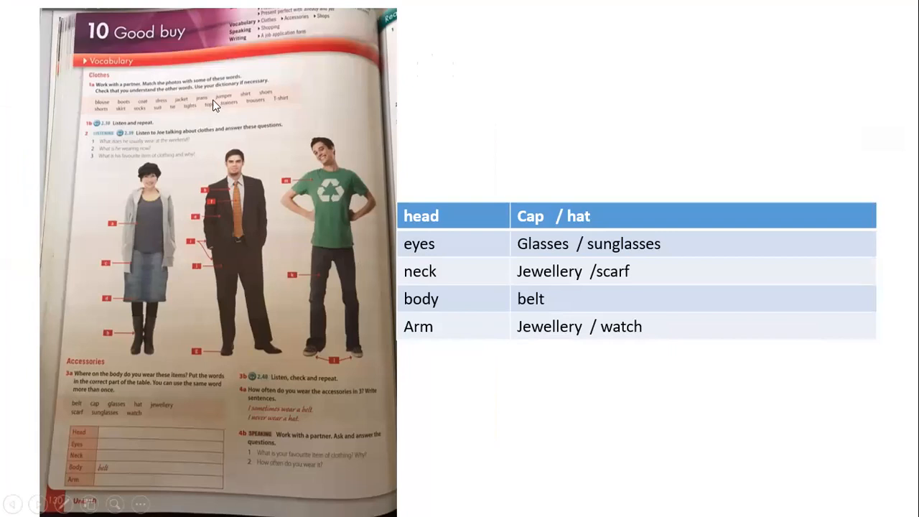
pyautogui.moveTo(252, 101)
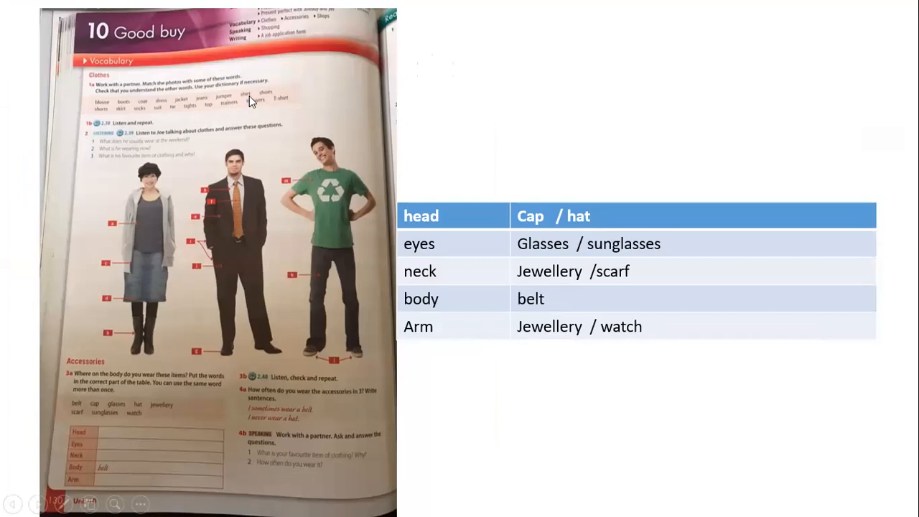
pyautogui.moveTo(99, 135)
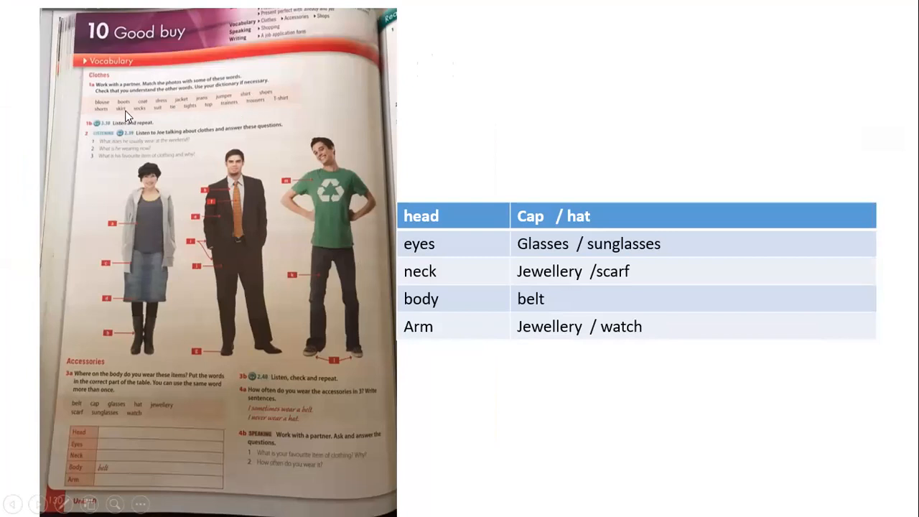
pyautogui.moveTo(192, 116)
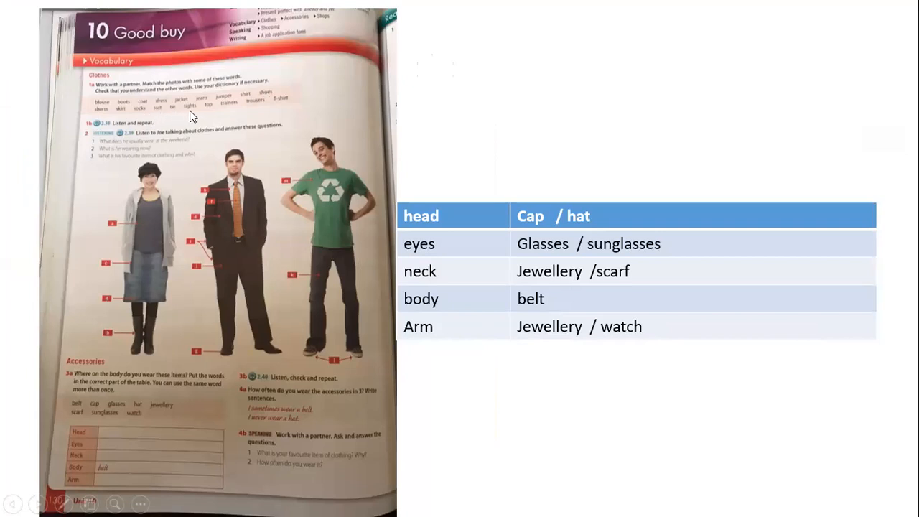
pyautogui.moveTo(213, 118)
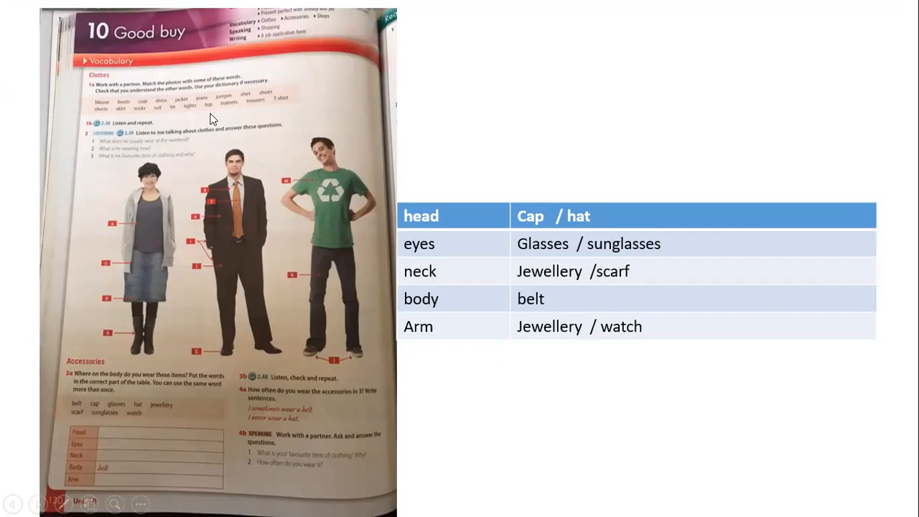
pyautogui.moveTo(258, 109)
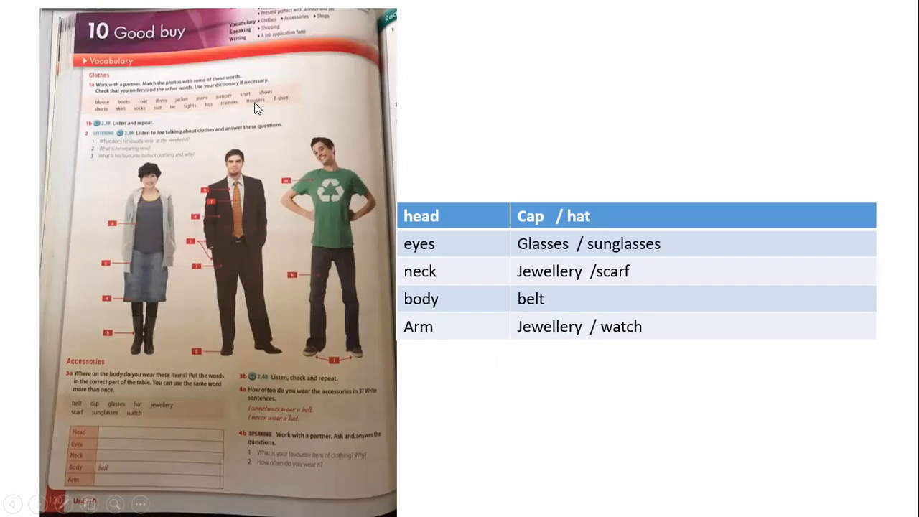
pyautogui.moveTo(284, 109)
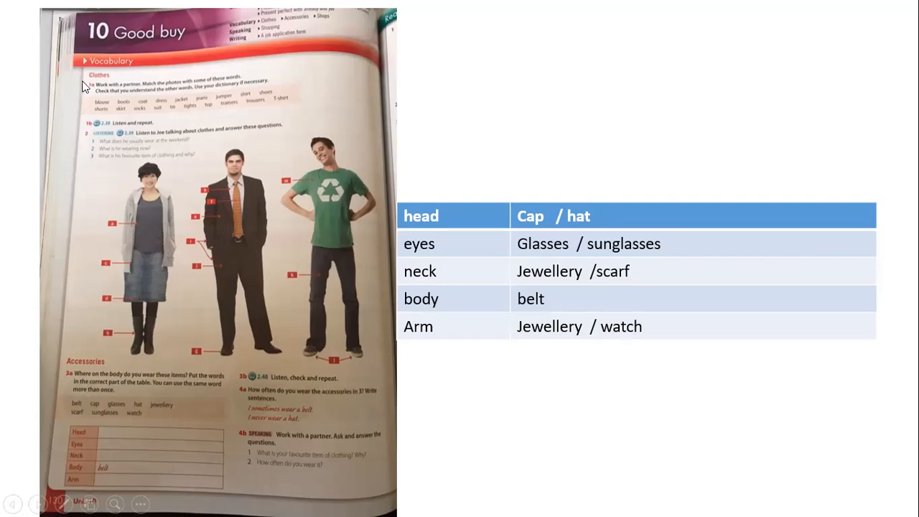
pyautogui.moveTo(105, 112)
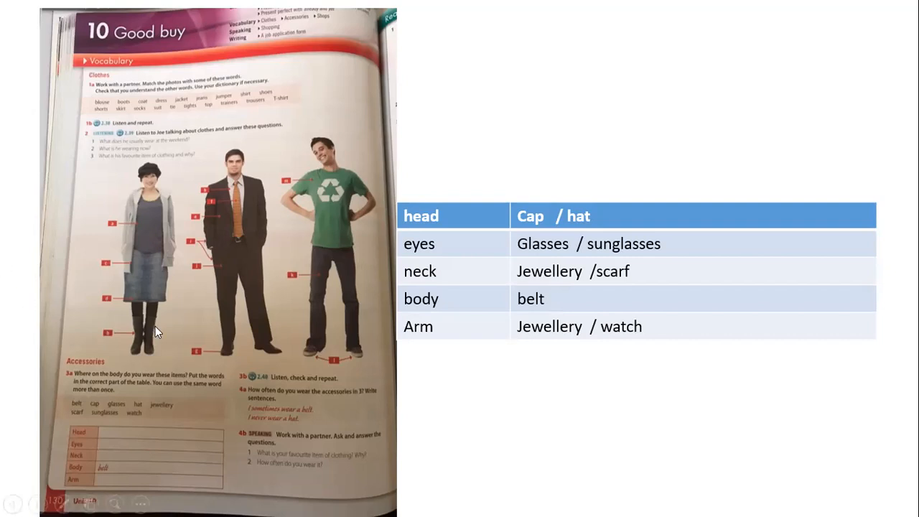
pyautogui.moveTo(146, 110)
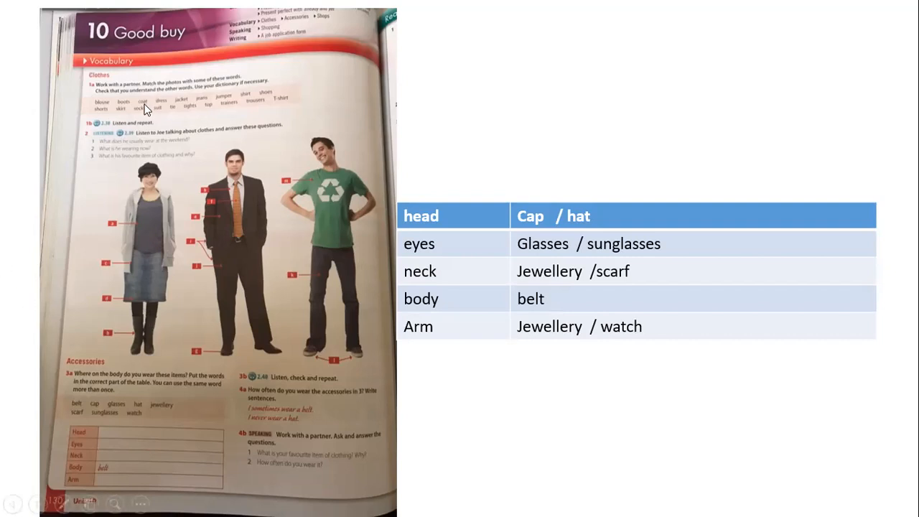
pyautogui.moveTo(165, 118)
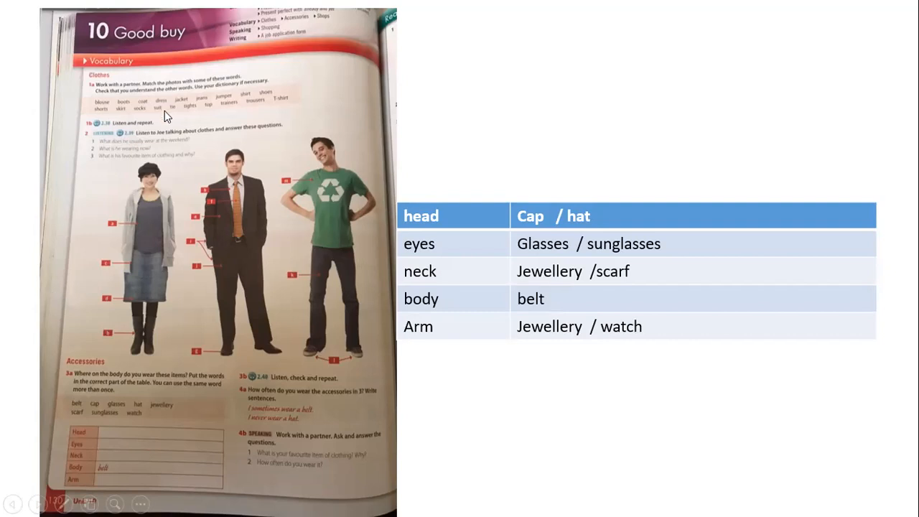
pyautogui.moveTo(213, 199)
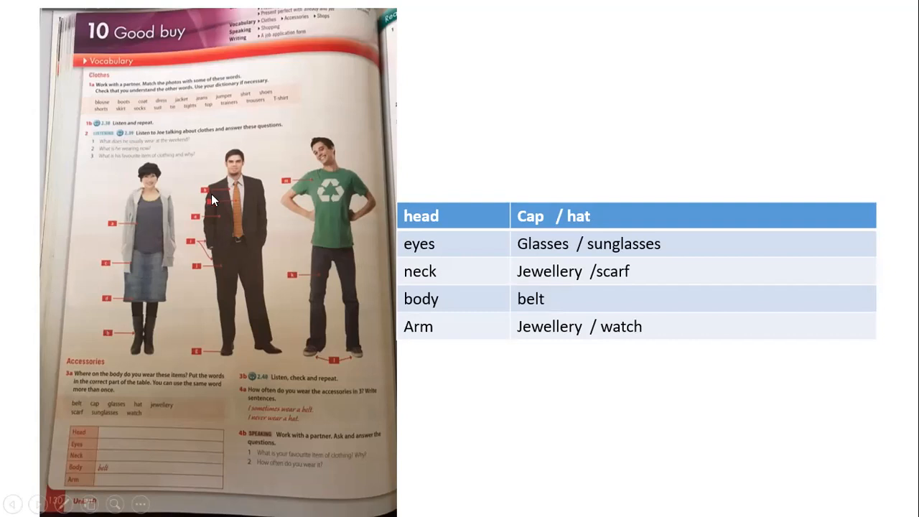
pyautogui.moveTo(165, 290)
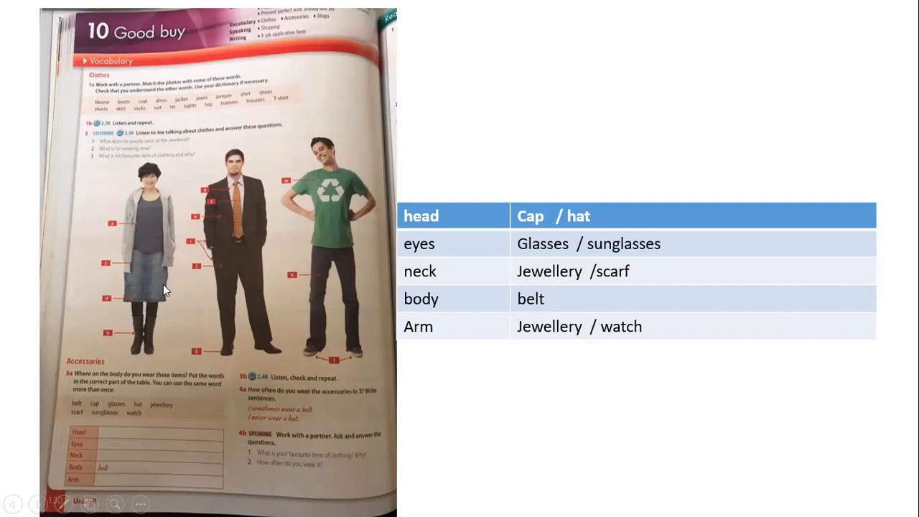
pyautogui.moveTo(319, 291)
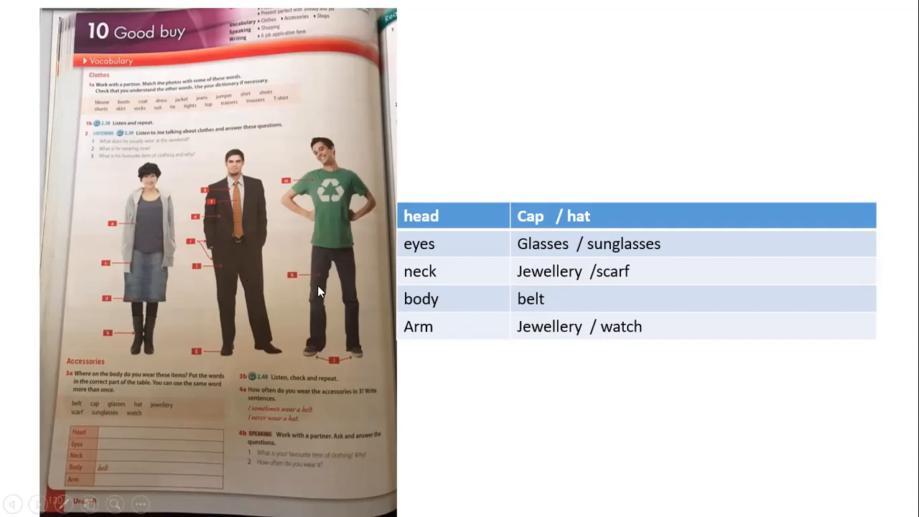
pyautogui.moveTo(167, 224)
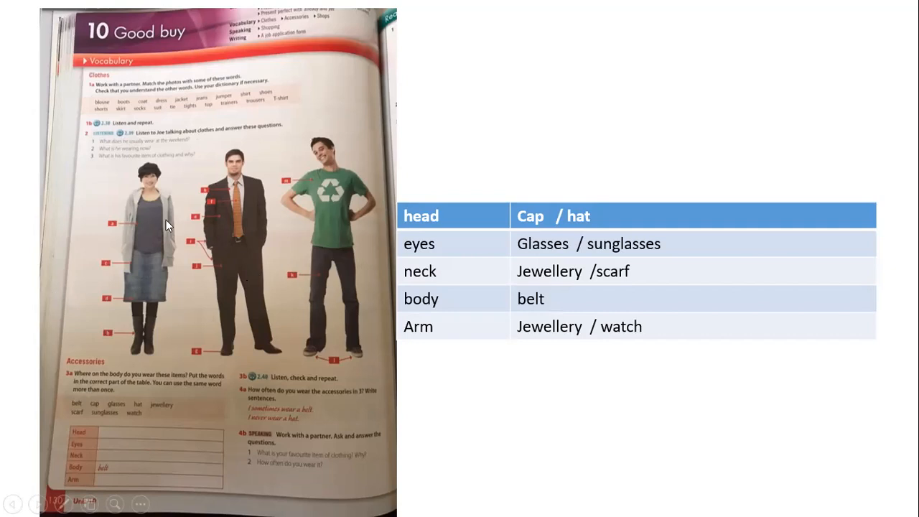
pyautogui.moveTo(230, 190)
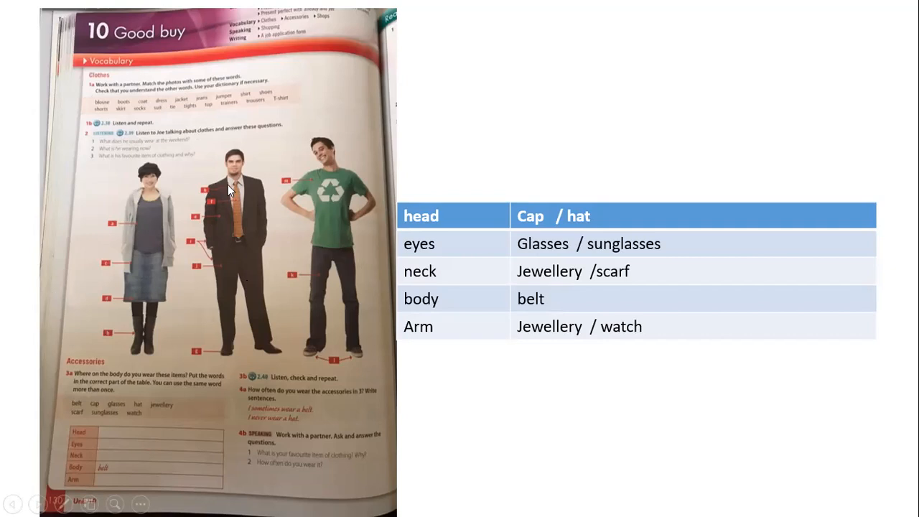
pyautogui.moveTo(266, 286)
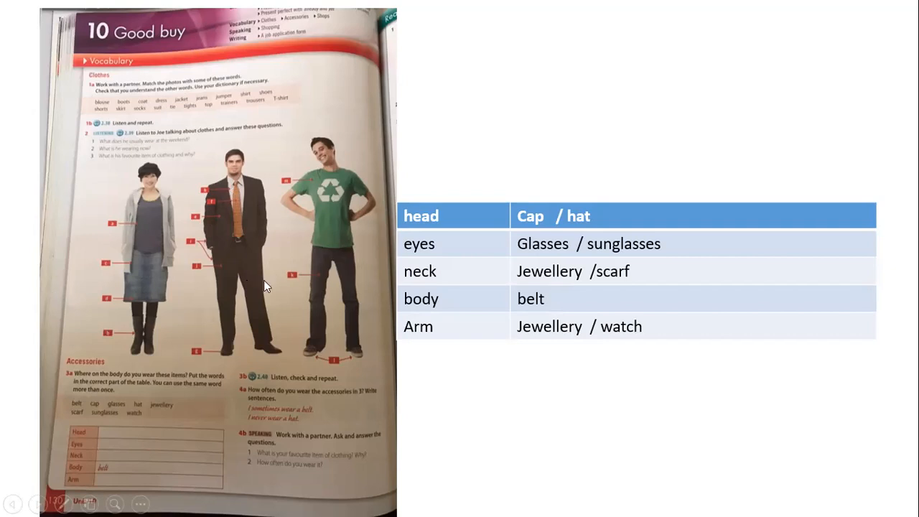
pyautogui.moveTo(140, 338)
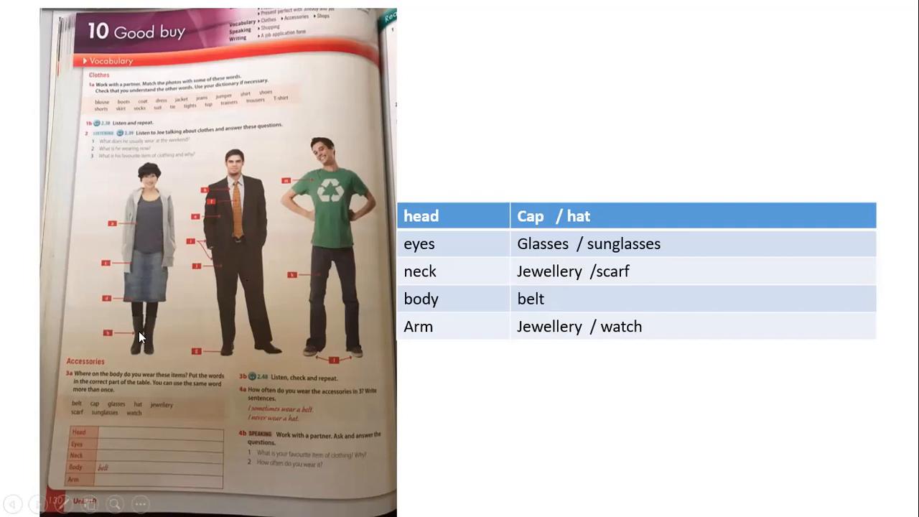
pyautogui.moveTo(149, 284)
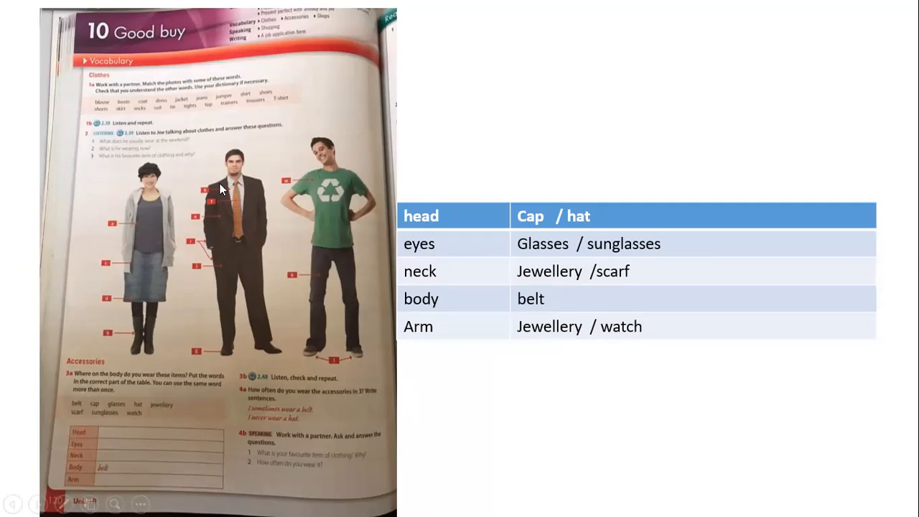
pyautogui.moveTo(325, 190)
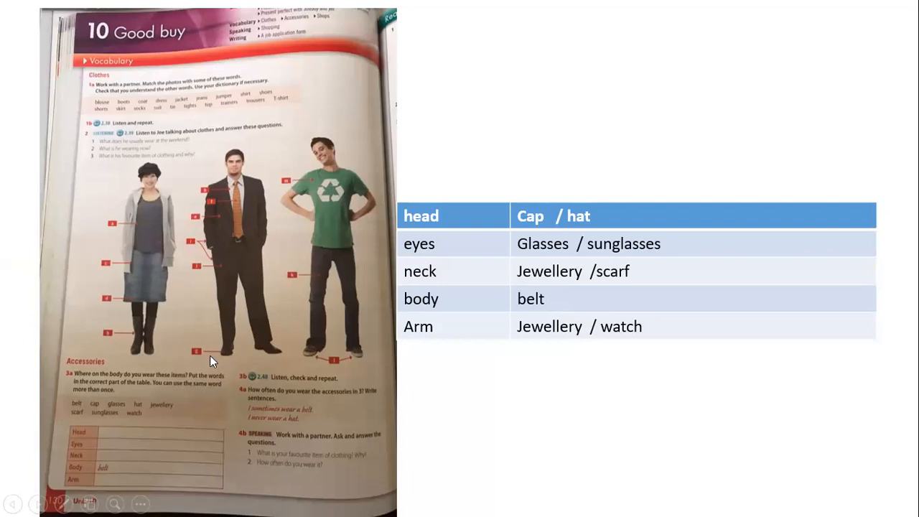
pyautogui.moveTo(452, 351)
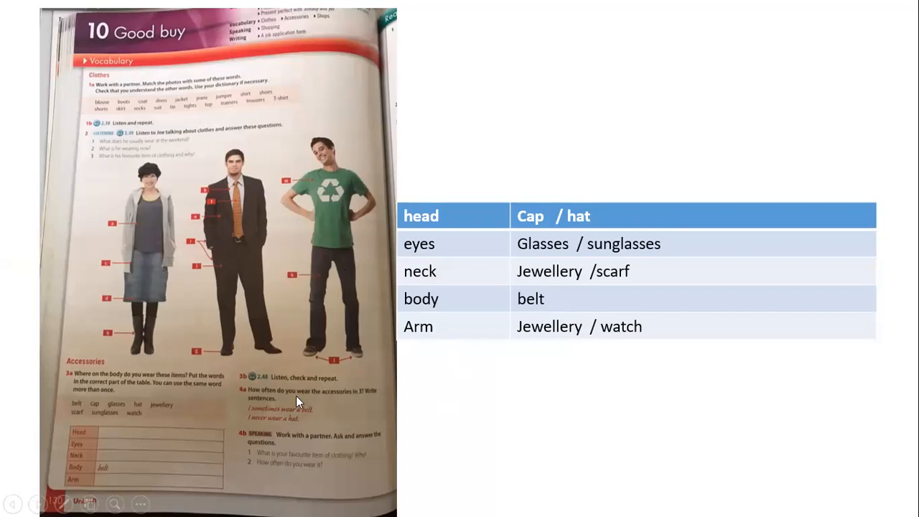
pyautogui.moveTo(112, 372)
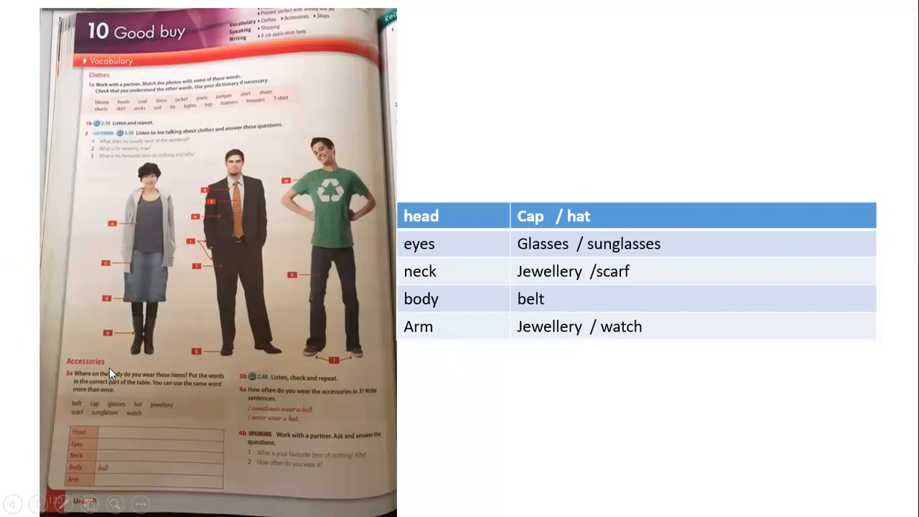
pyautogui.moveTo(84, 390)
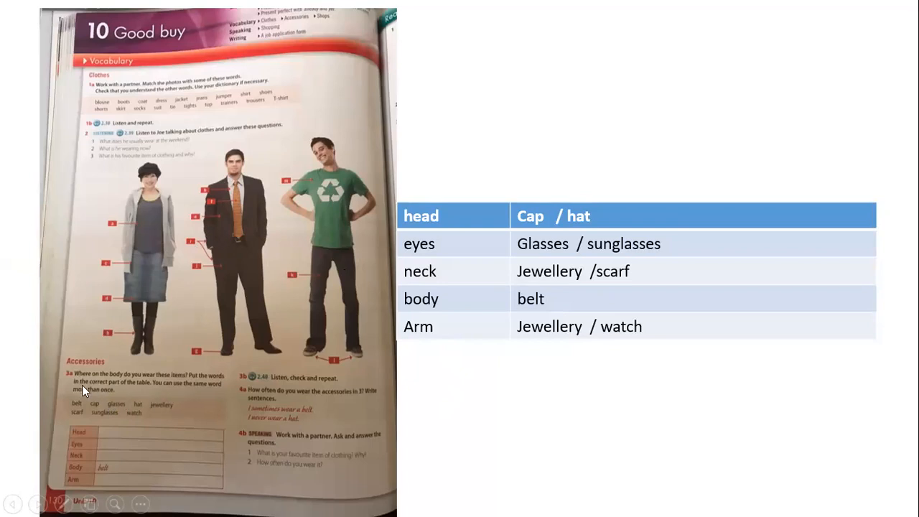
pyautogui.moveTo(99, 408)
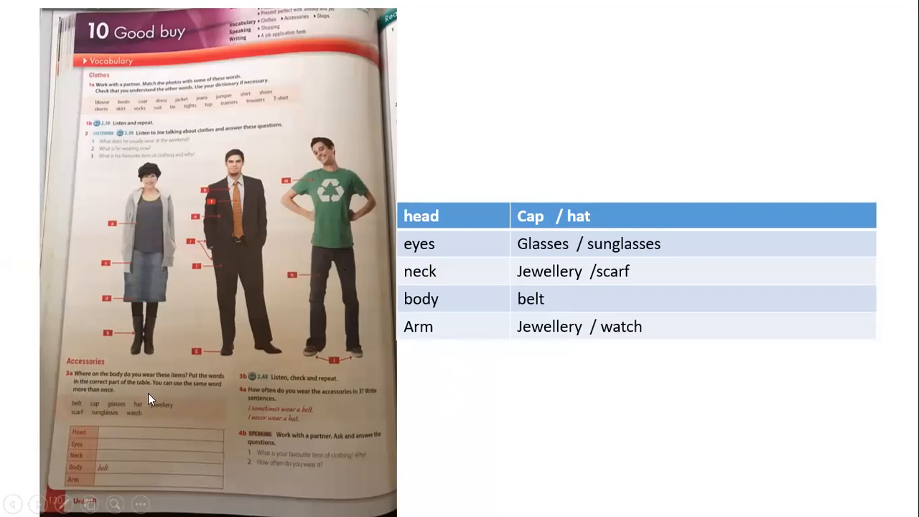
pyautogui.moveTo(100, 405)
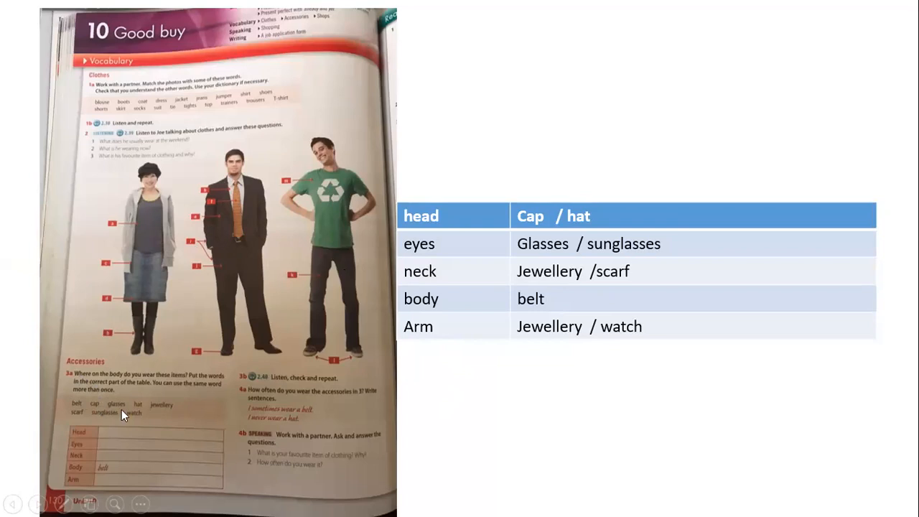
pyautogui.moveTo(126, 423)
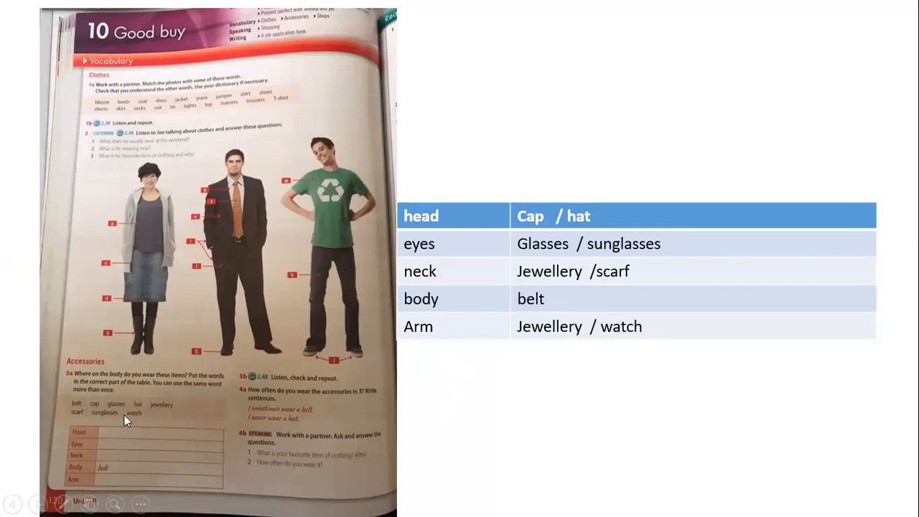
pyautogui.moveTo(145, 419)
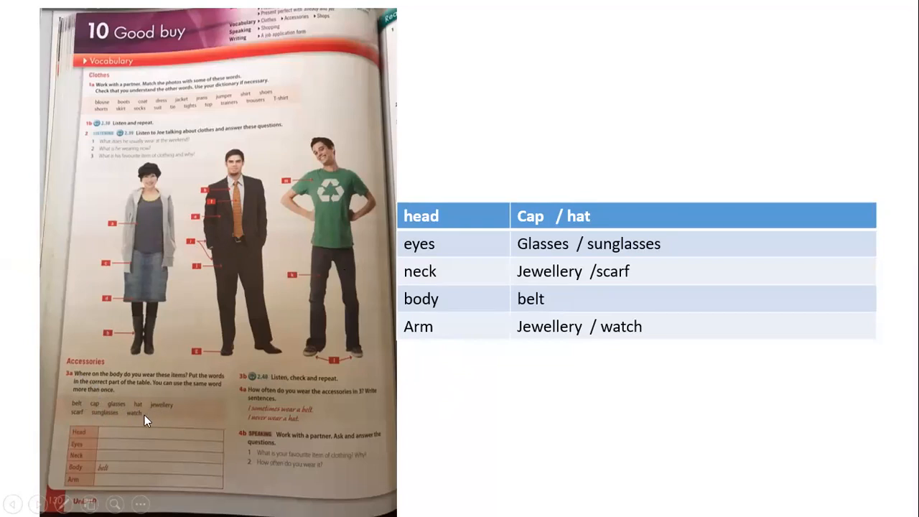
pyautogui.click(72, 445)
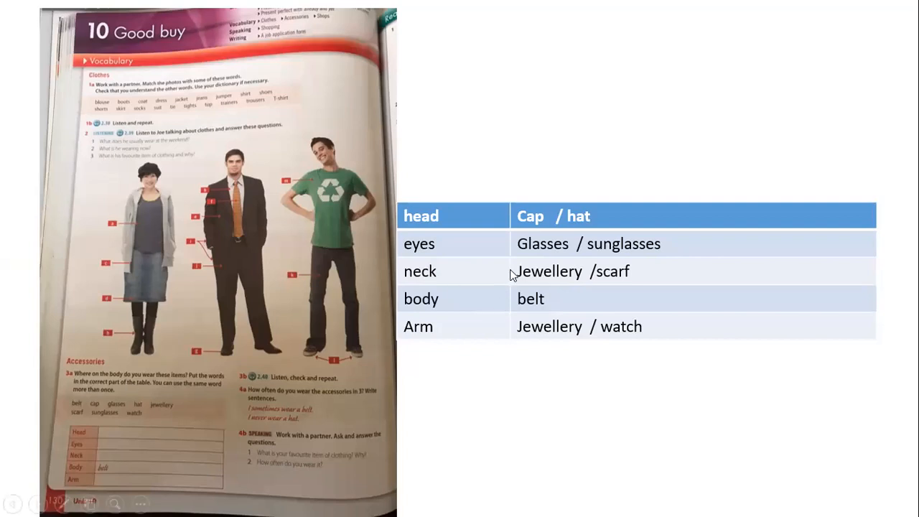
pyautogui.moveTo(452, 267)
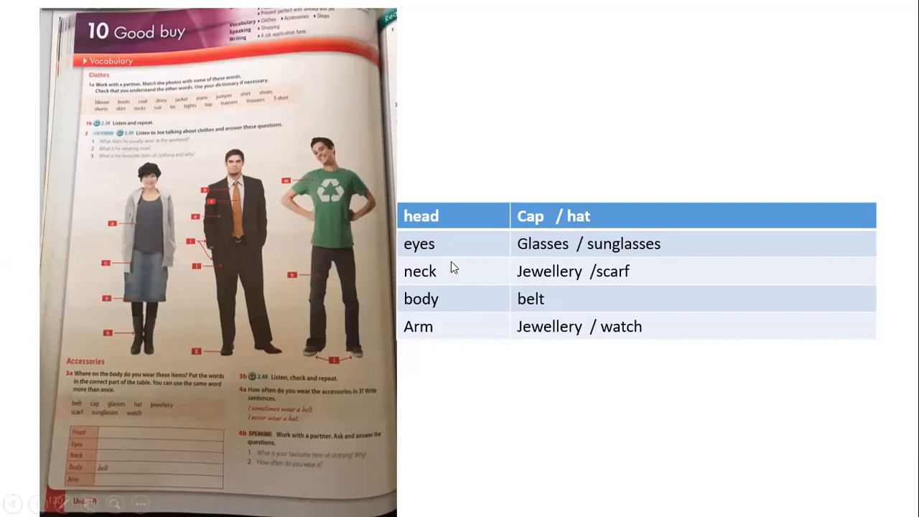
pyautogui.moveTo(528, 277)
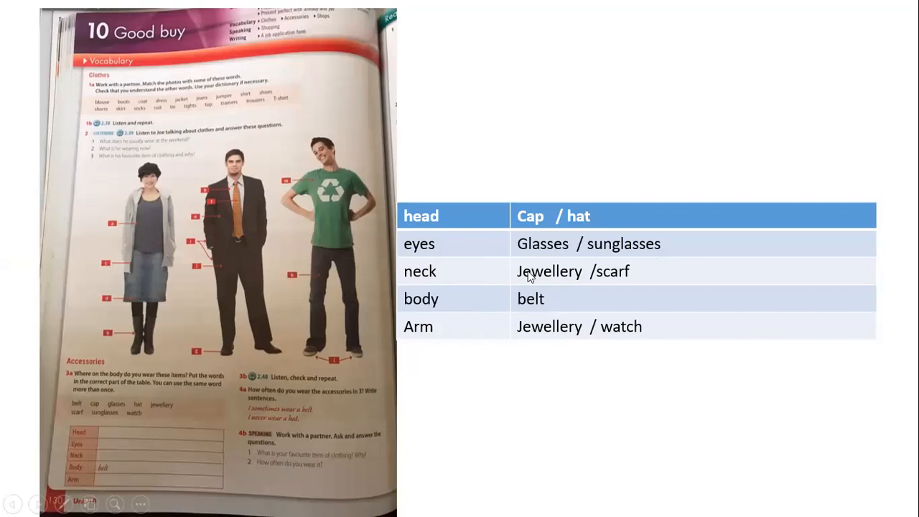
pyautogui.moveTo(482, 278)
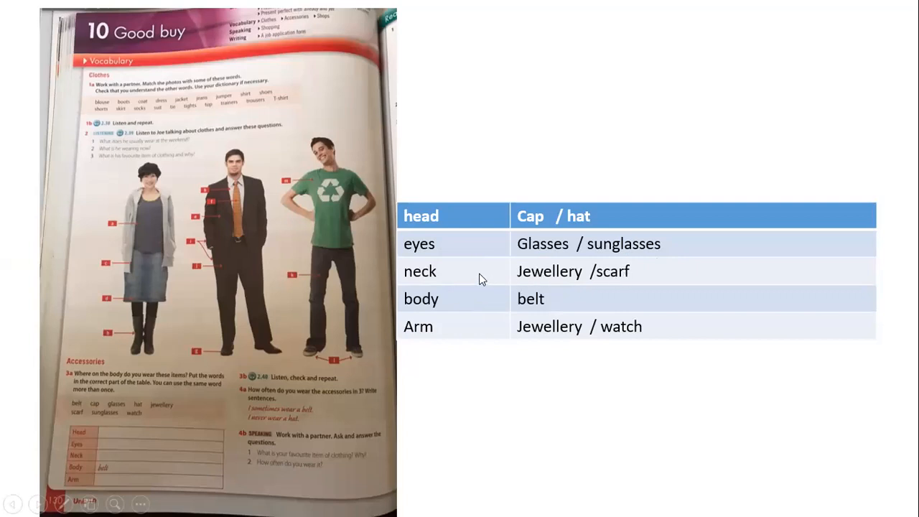
pyautogui.moveTo(543, 319)
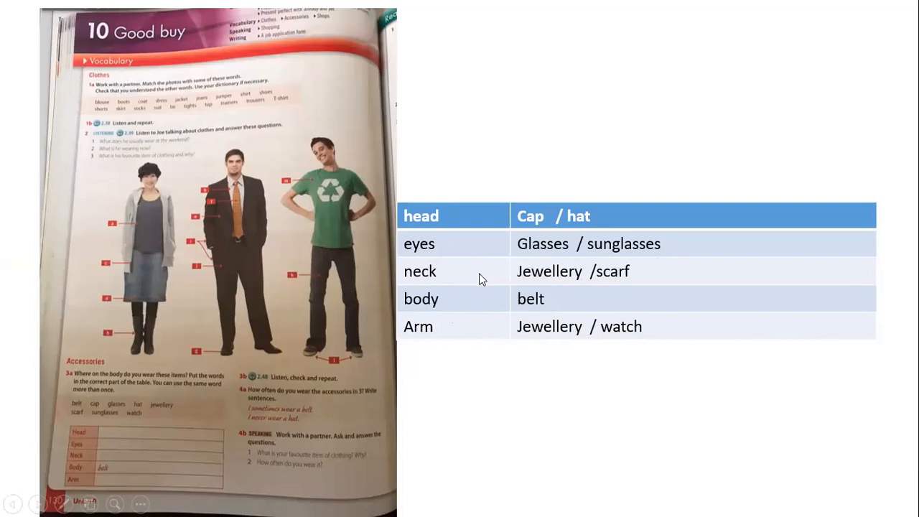
pyautogui.moveTo(480, 338)
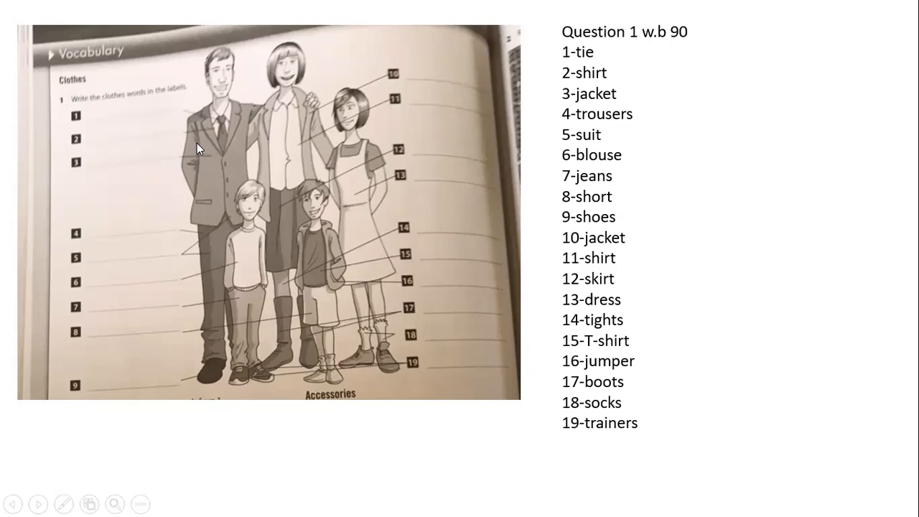
pyautogui.moveTo(212, 230)
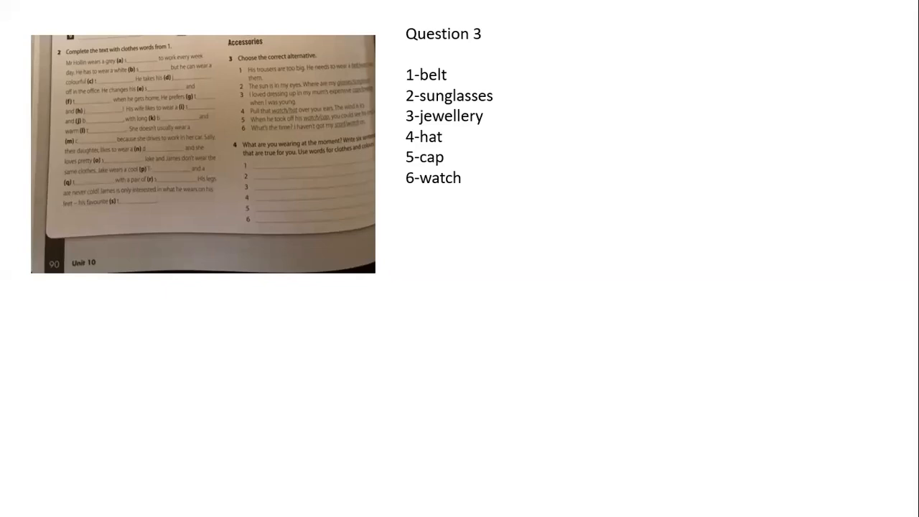
pyautogui.moveTo(506, 54)
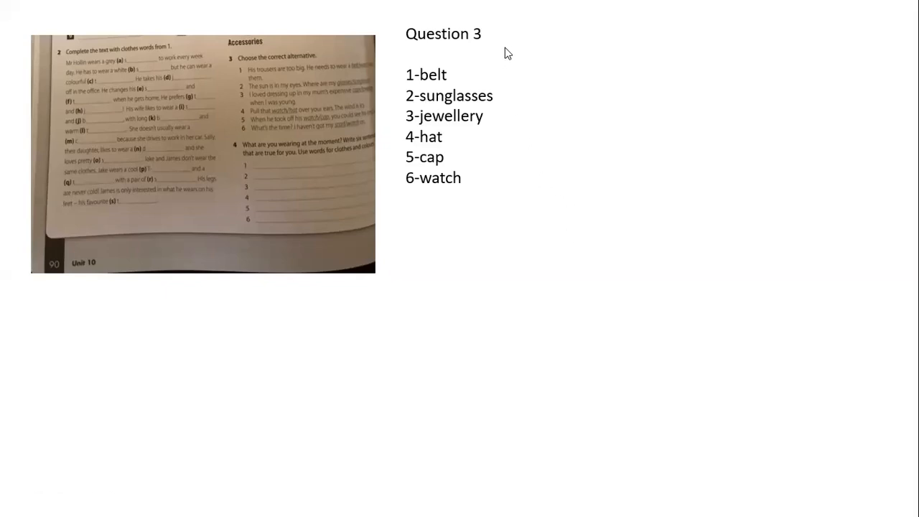
pyautogui.moveTo(368, 103)
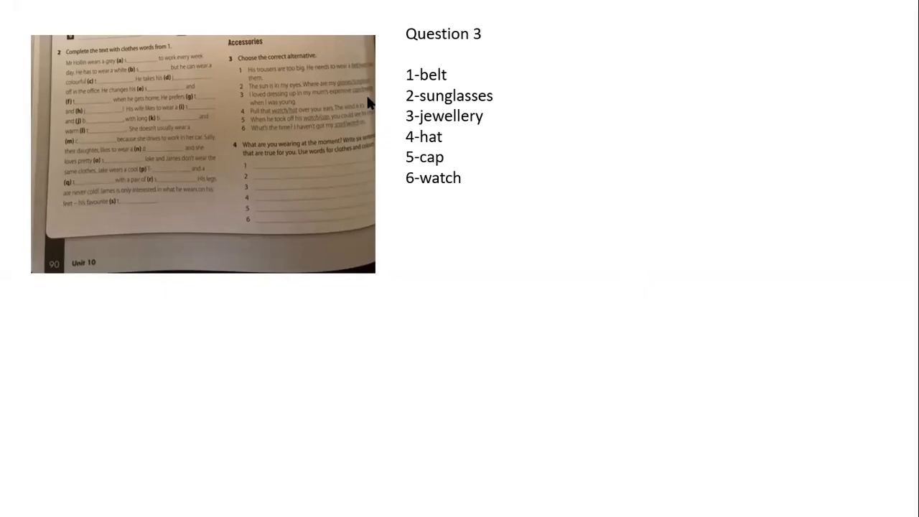